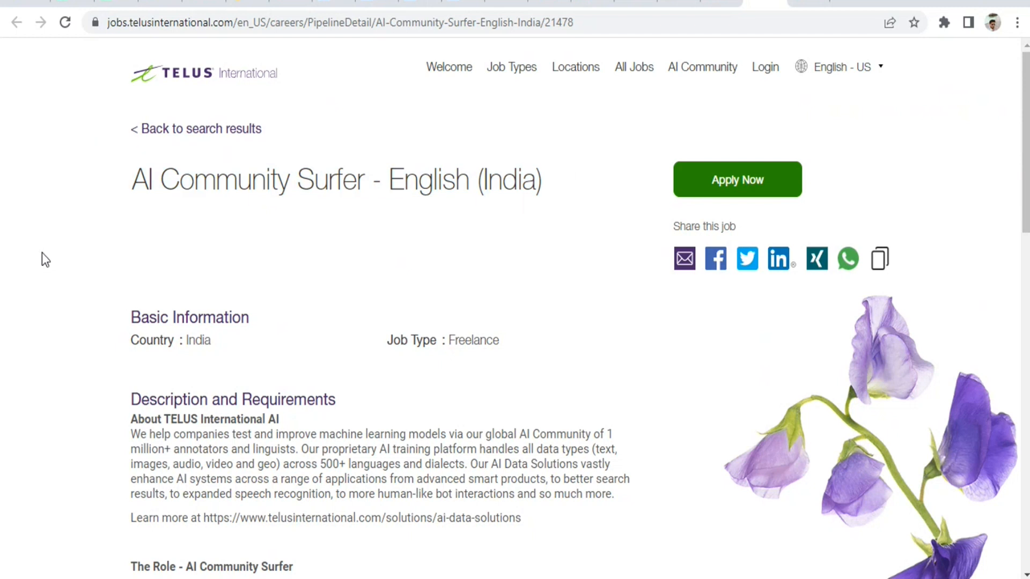
mouse_move(73, 253)
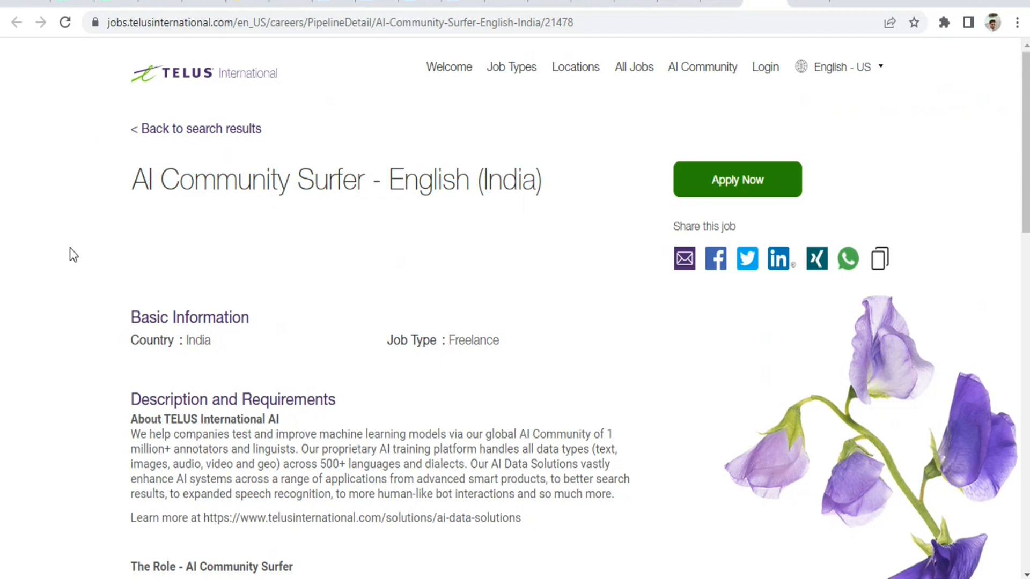
Step: Scroll the AI Community Surfer listing down to 'The Role' description section
scroll(down, 3)
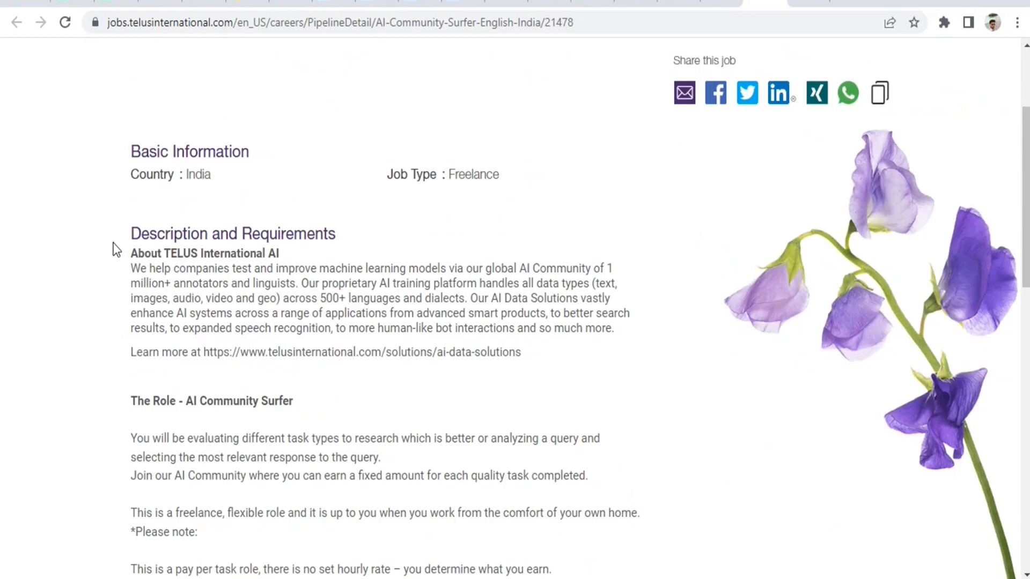
scroll(down, 3)
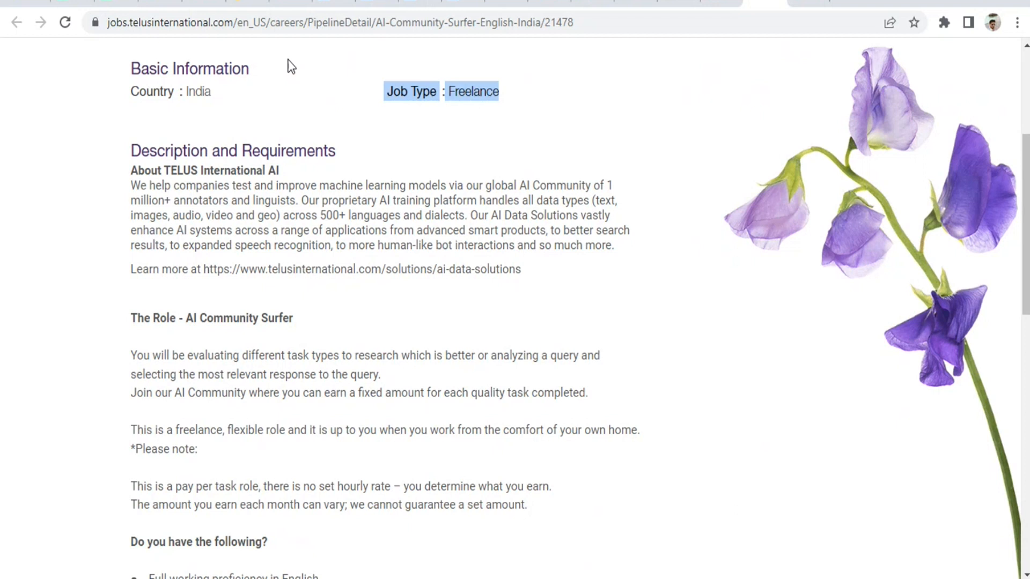
scroll(down, 3)
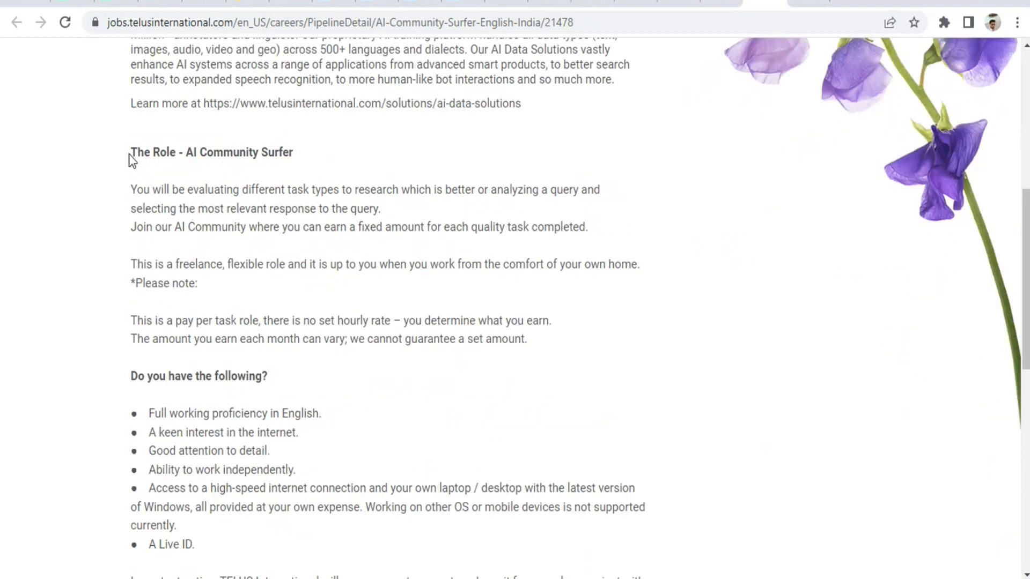
Step: Highlight the pay-per-task sentences, including the fixed amount per quality task phrase
triple_click(212, 152)
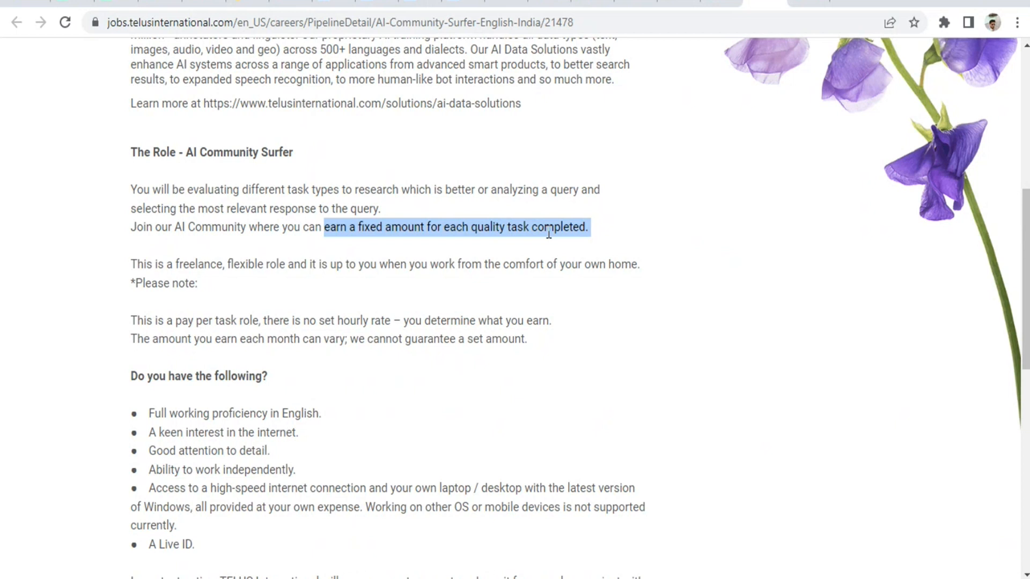
double_click(244, 264)
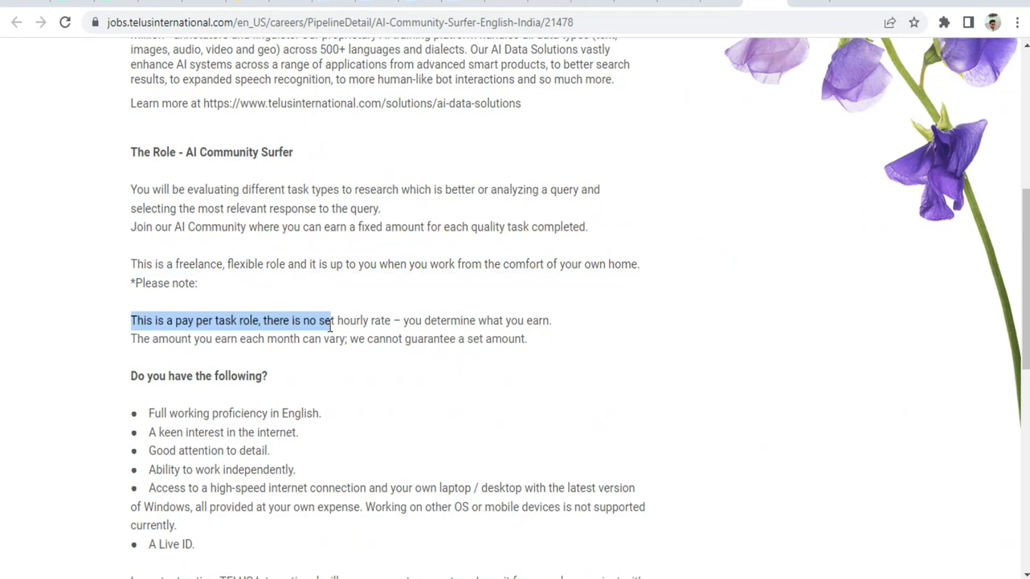
drag(331, 320, 526, 339)
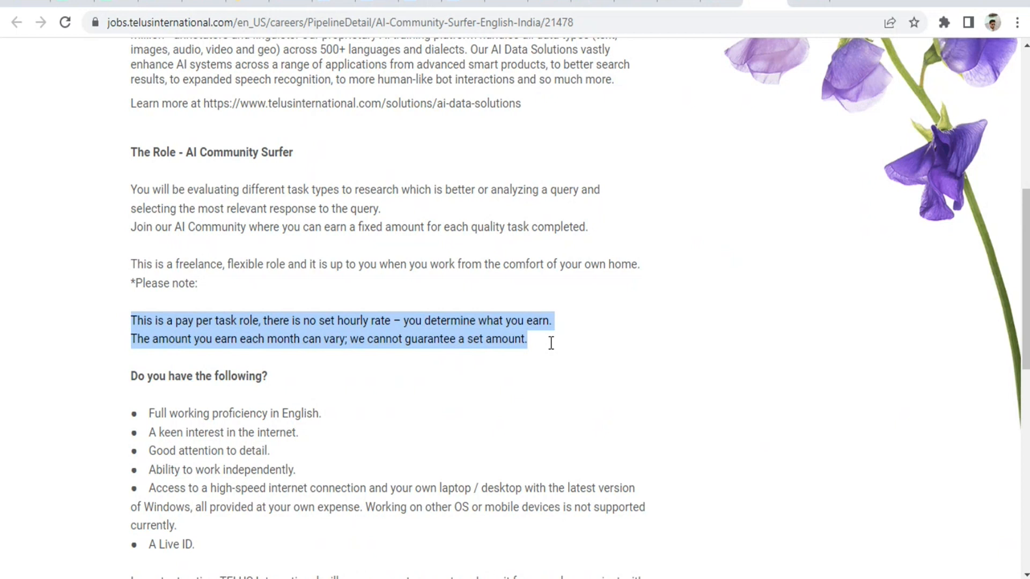
mouse_move(577, 275)
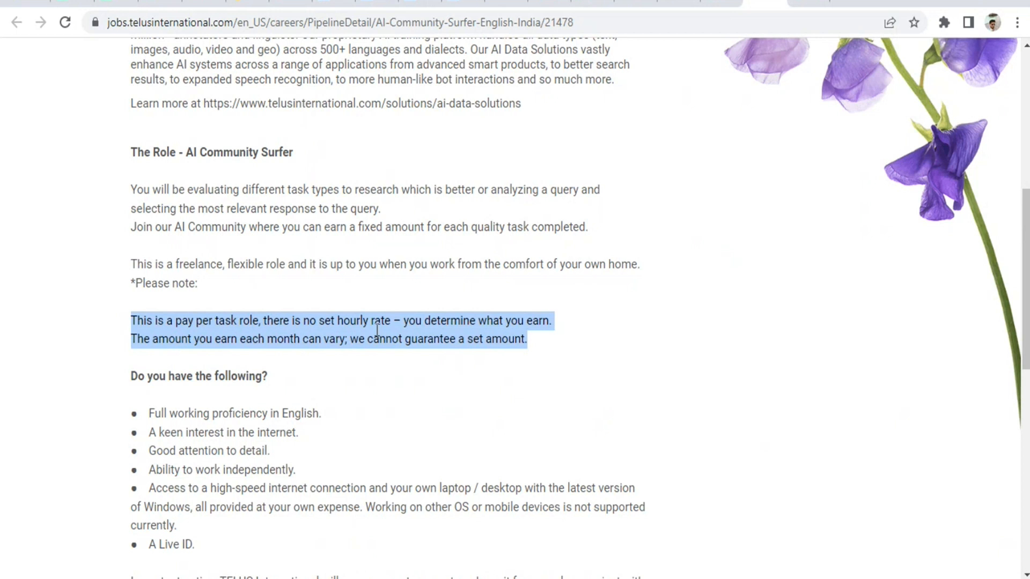
Step: Highlight the 'A Live ID.' requirement and scroll to the Apply Now button
scroll(down, 3)
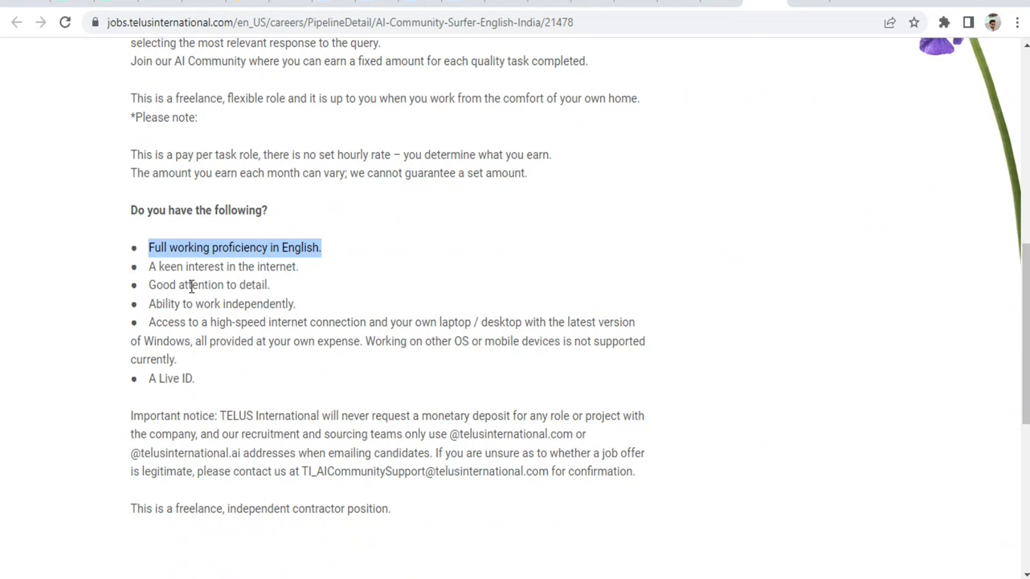
mouse_move(234, 313)
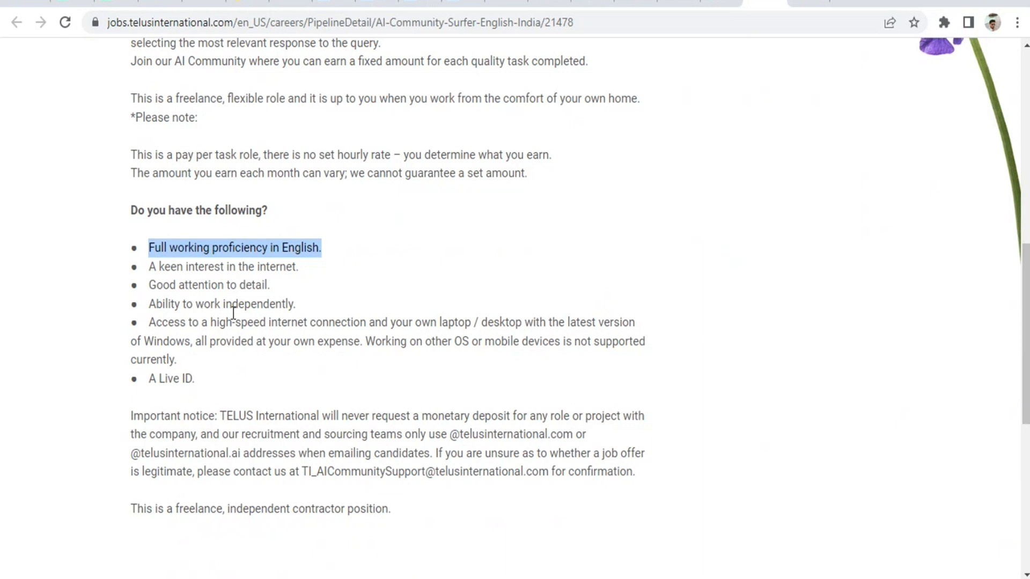
mouse_move(442, 337)
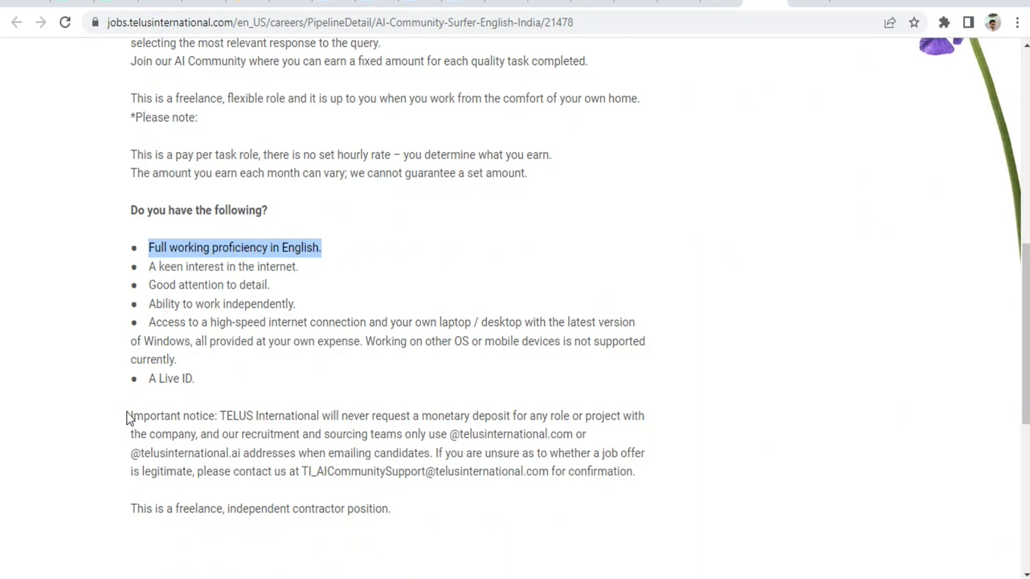
double_click(169, 378)
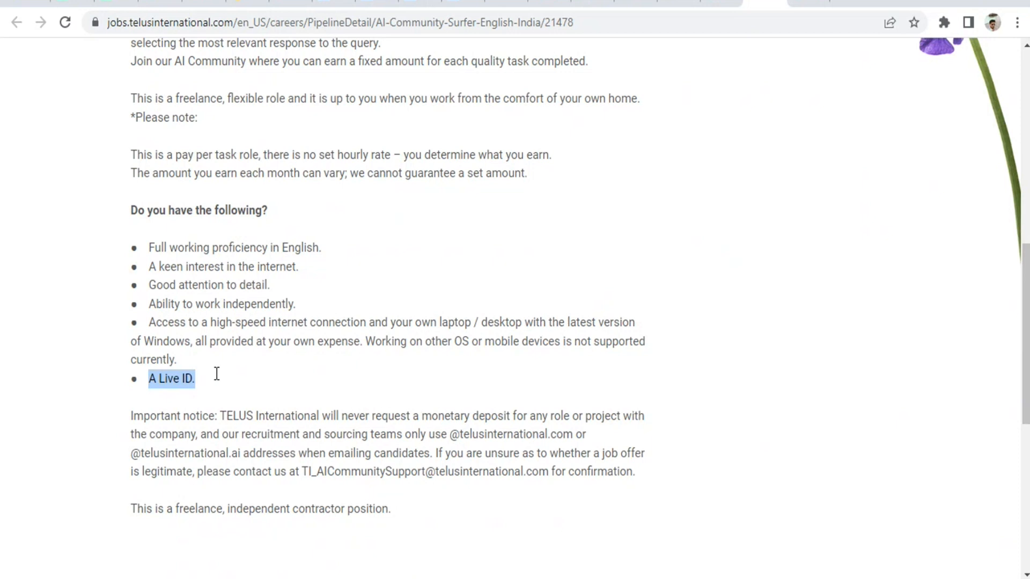
scroll(up, 3)
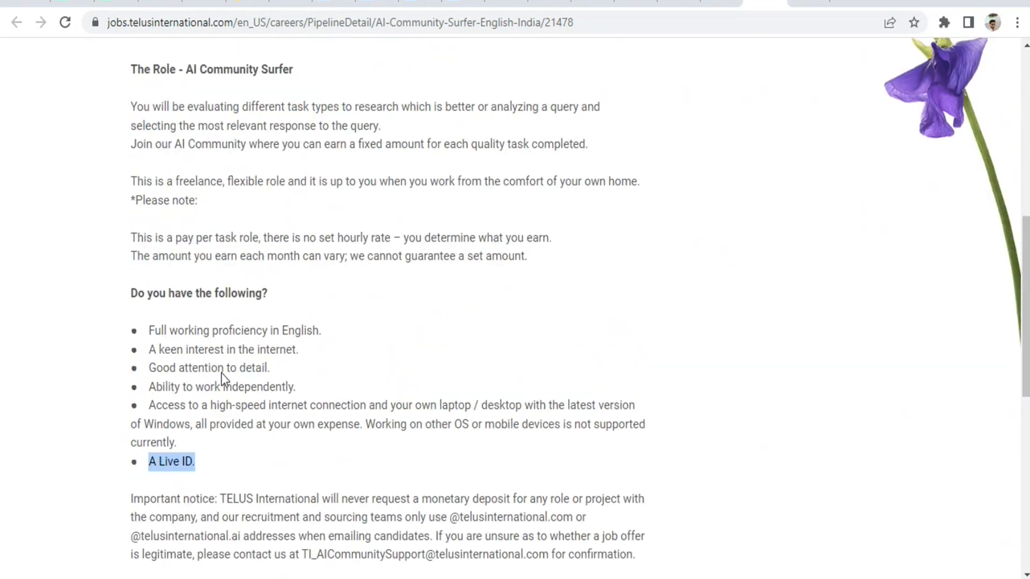
scroll(down, 3)
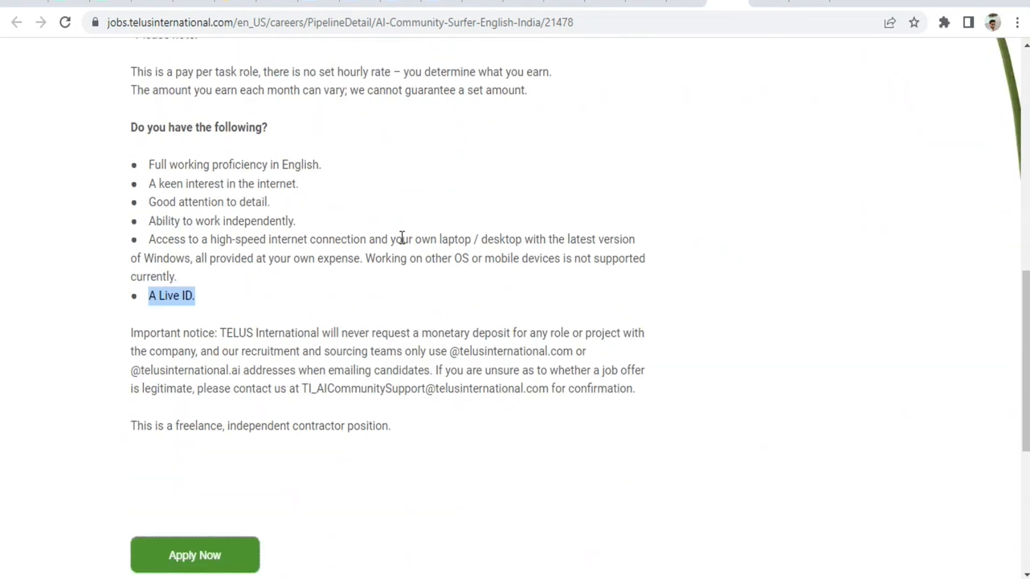
mouse_move(326, 332)
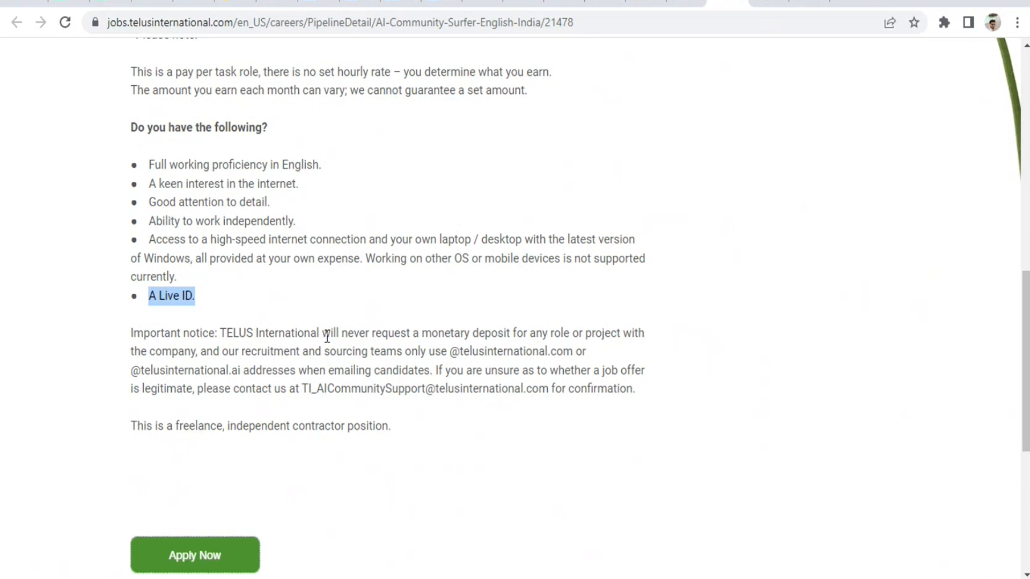